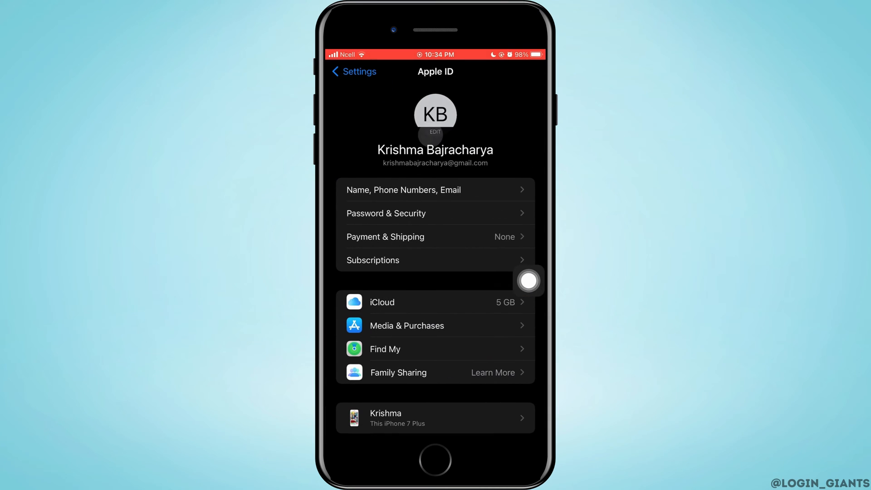
Step: Go to the iCloud page from the Apple ID account screen
{"action": "left_click", "coordinate": [381, 301]}
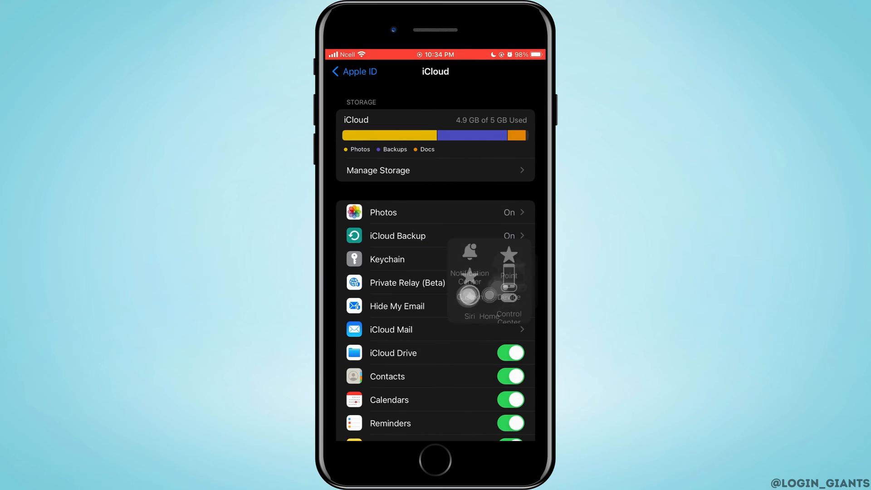
Step: Switch on the Notes toggle in the iCloud app list, then view the note list in the Notes app
{"action": "scroll", "scroll_direction": "down", "scroll_amount": 3}
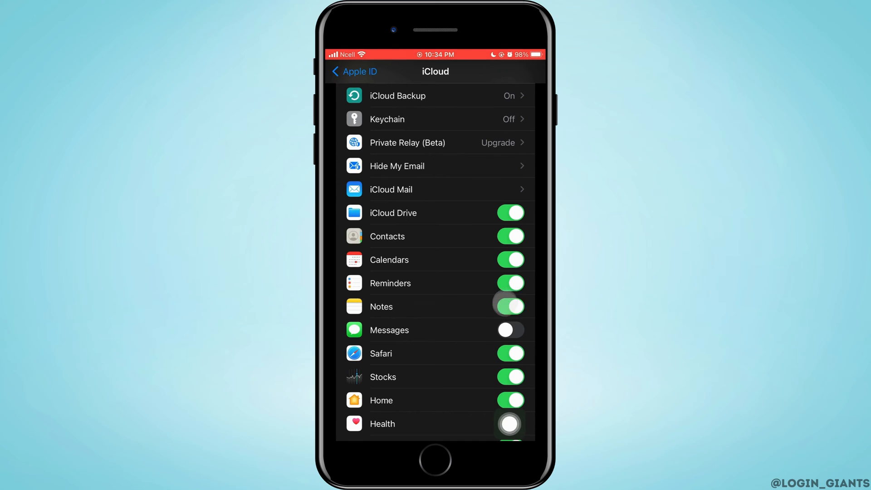
{"action": "left_click", "coordinate": [509, 307]}
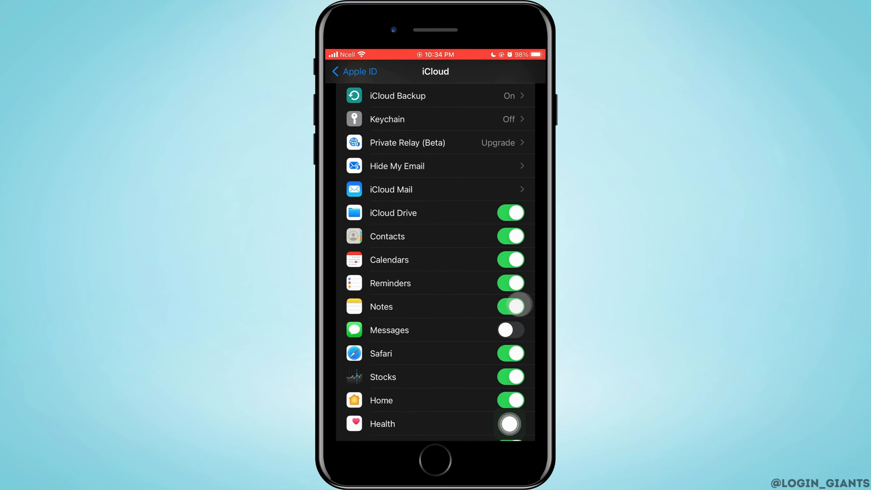
{"action": "left_click", "coordinate": [510, 306]}
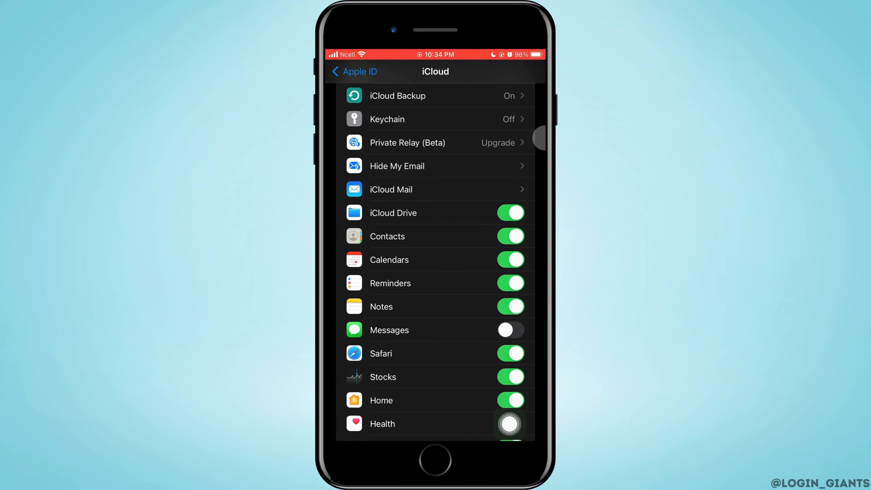
{"action": "left_click", "coordinate": [354, 71]}
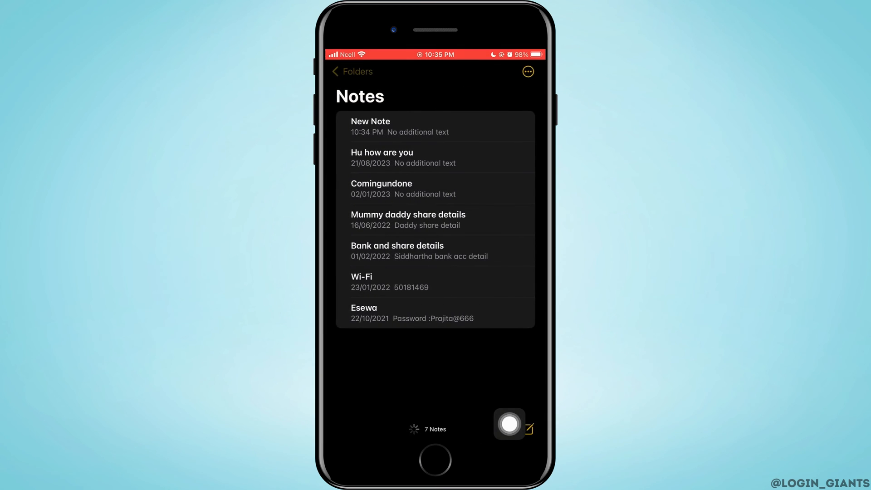
{"action": "left_click", "coordinate": [351, 71]}
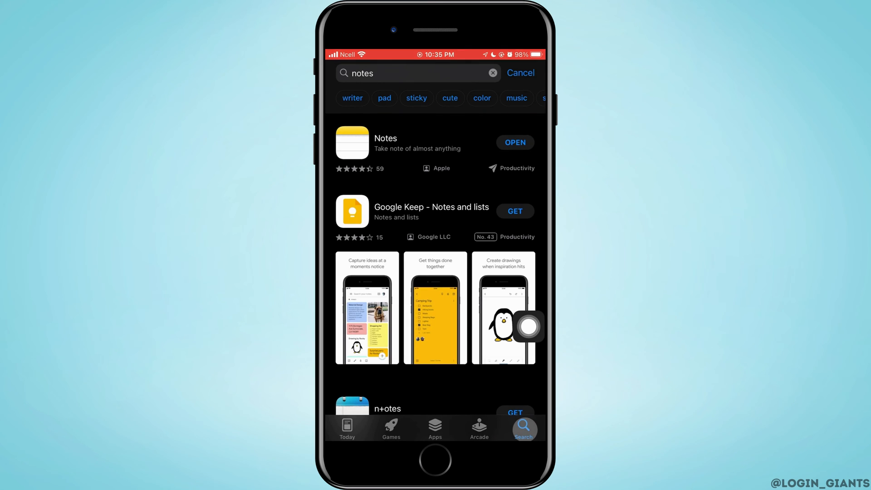
Step: Select Apple's Notes result from the 'notes' search to show its store page
{"action": "left_click", "coordinate": [385, 143]}
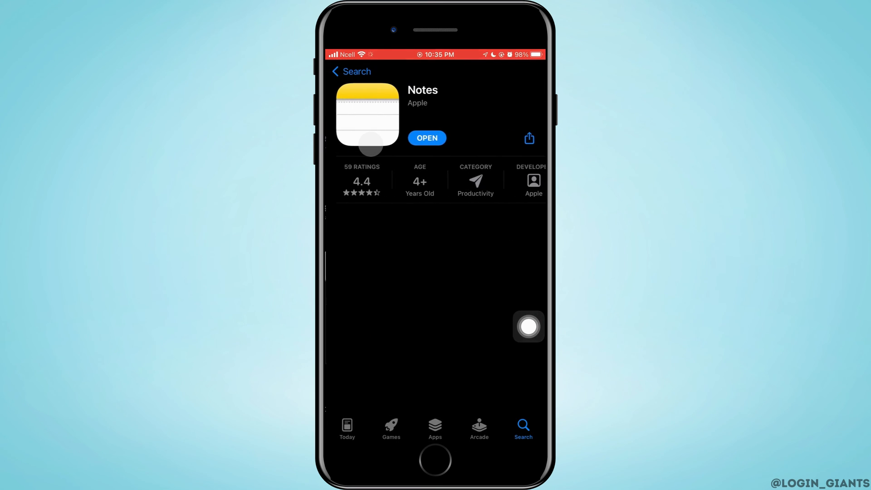